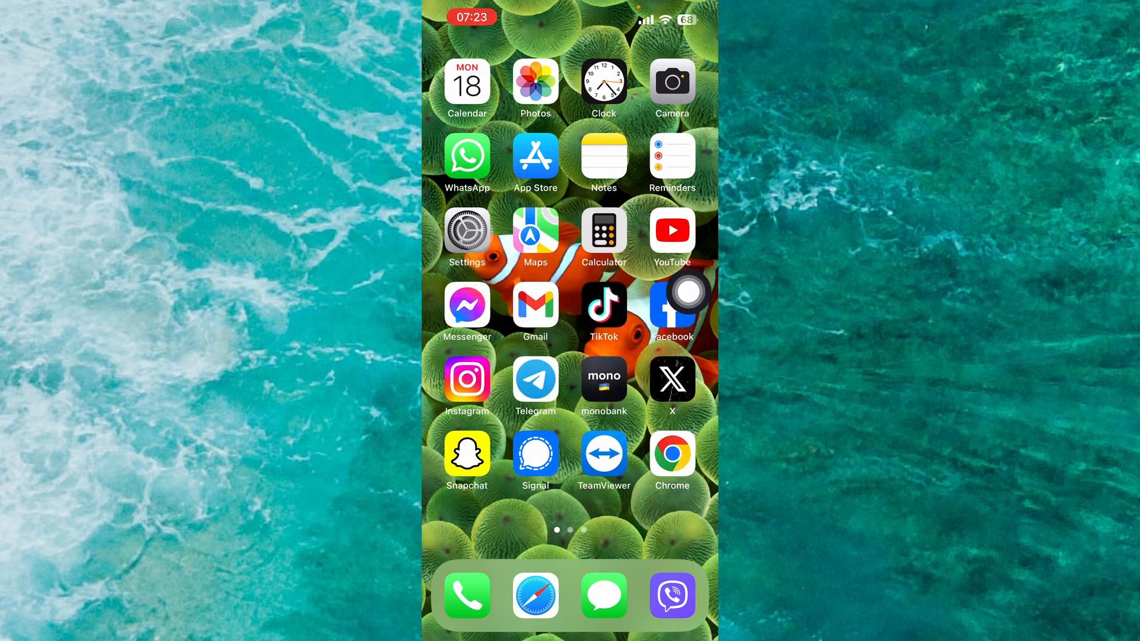
Launch Settings from the home screen and browse its main category list
click(466, 229)
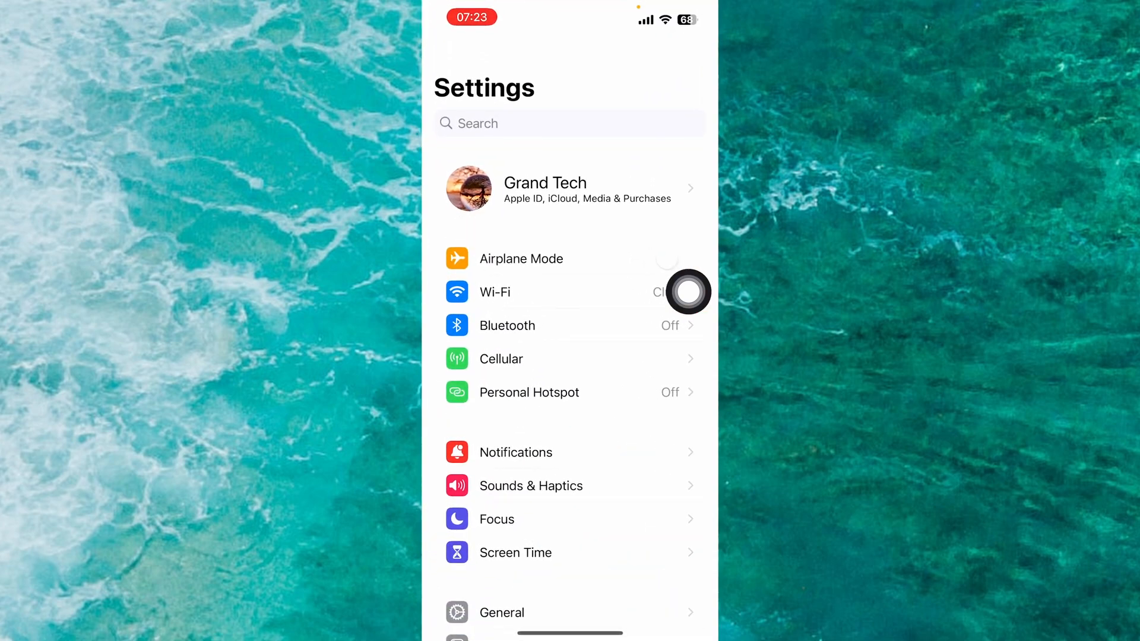
scroll(down, 3)
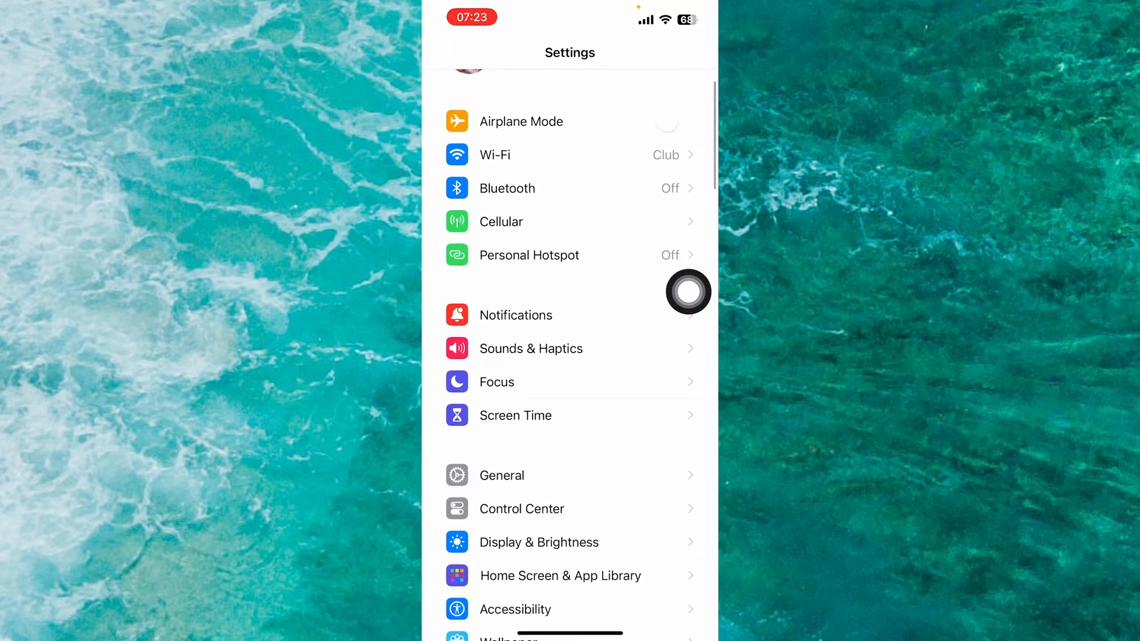
click(687, 292)
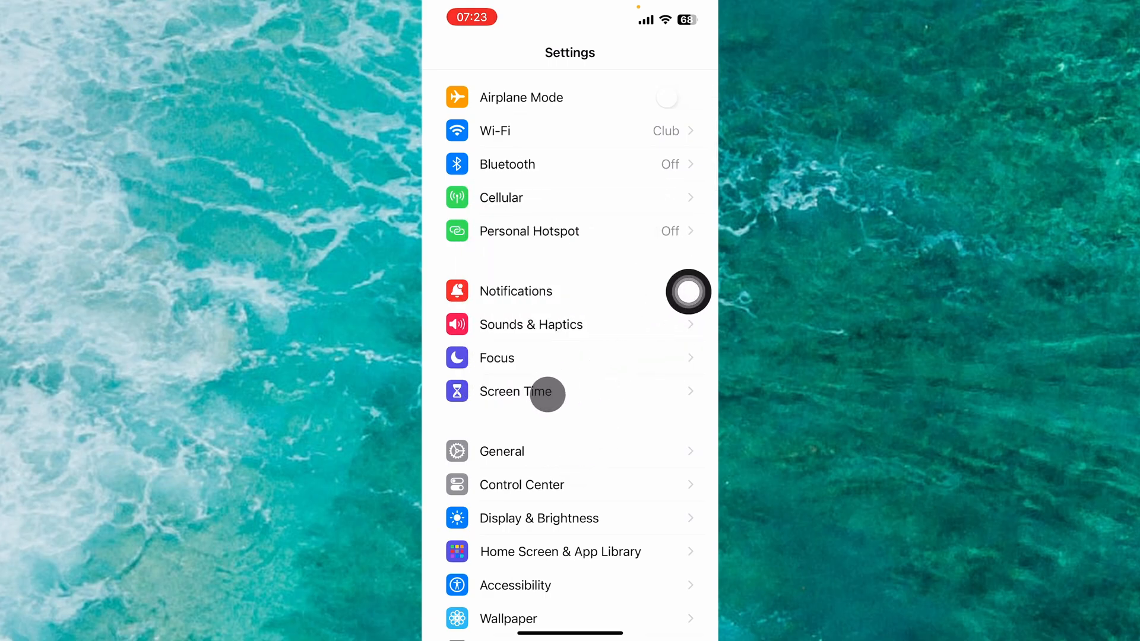
mouse_move(571, 390)
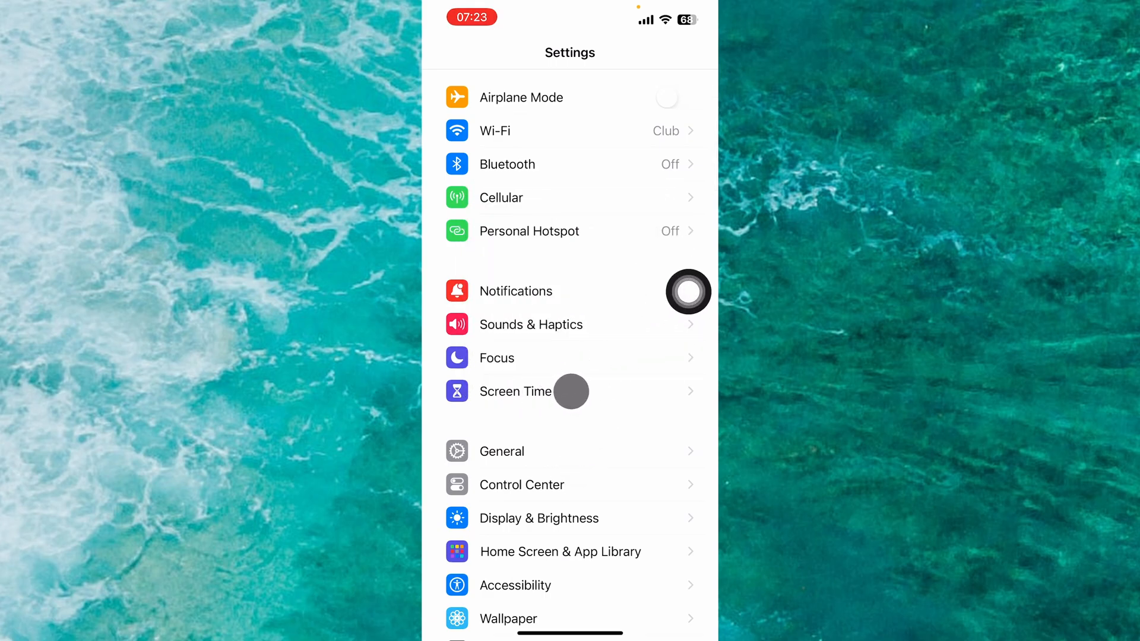
Go into Screen Time and reach its Content & Privacy Restrictions page
click(516, 390)
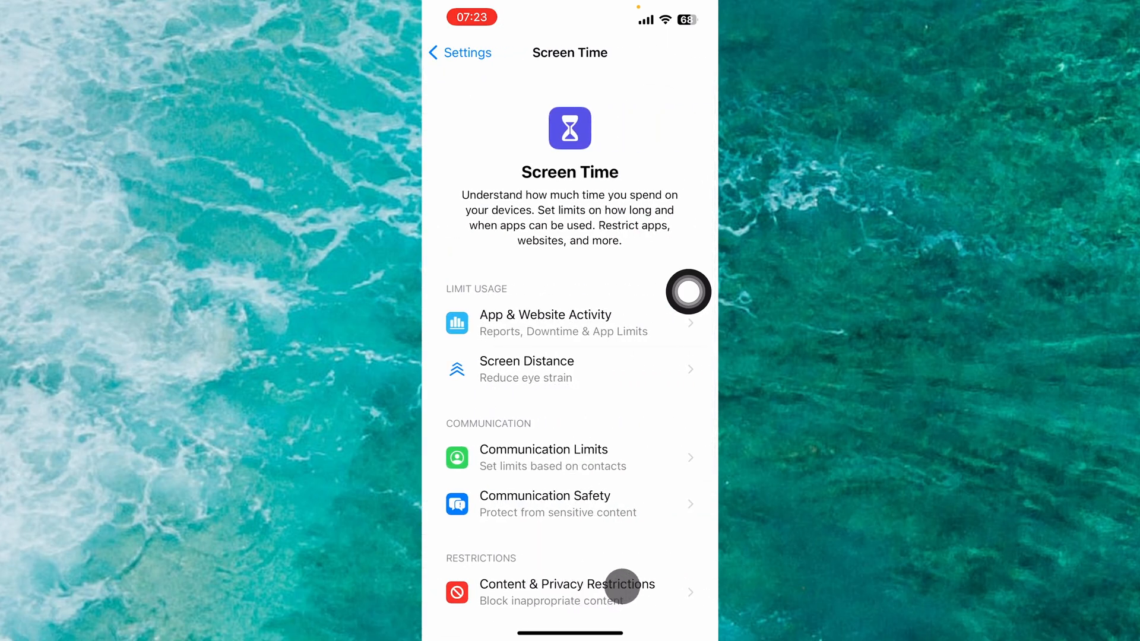
click(569, 591)
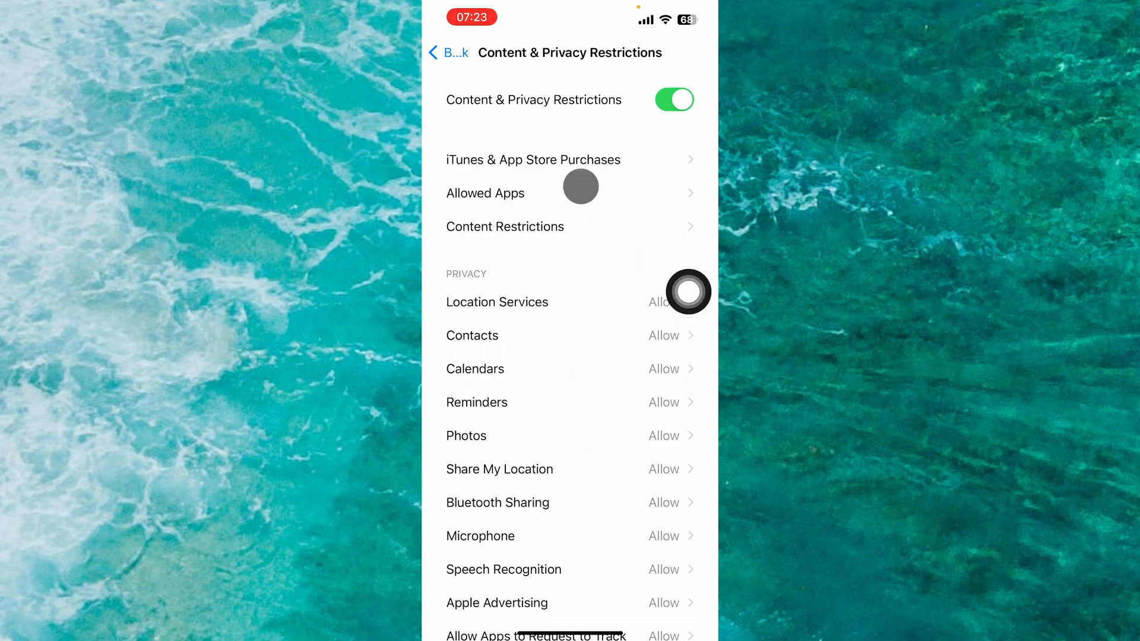
In Allowed Apps, switch the FaceTime toggle off so it is no longer allowed
click(484, 192)
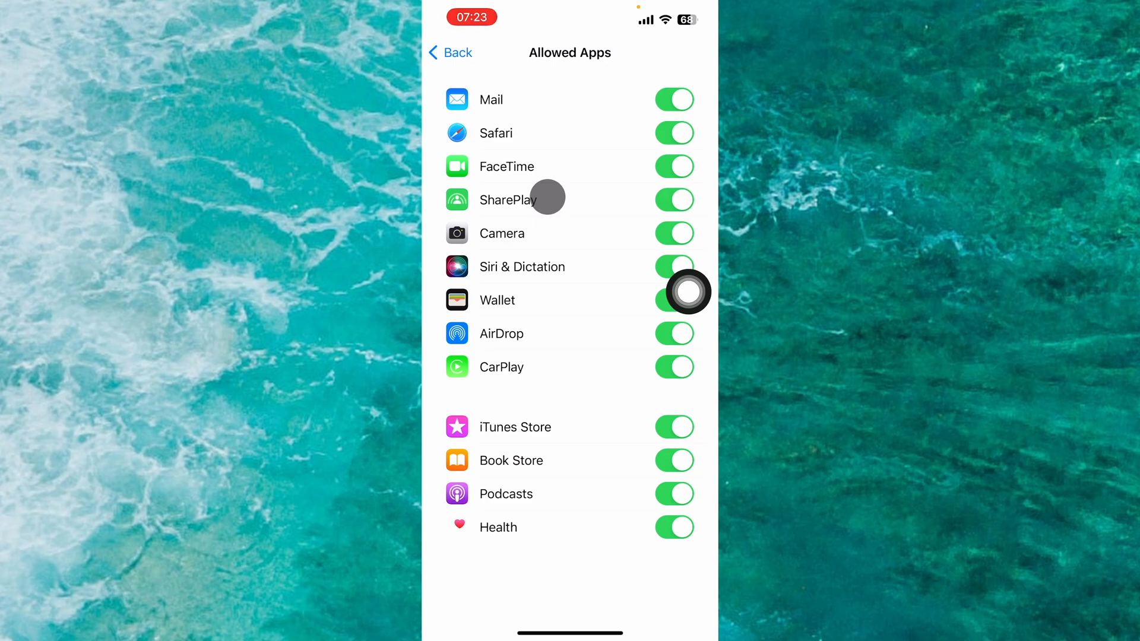
click(673, 166)
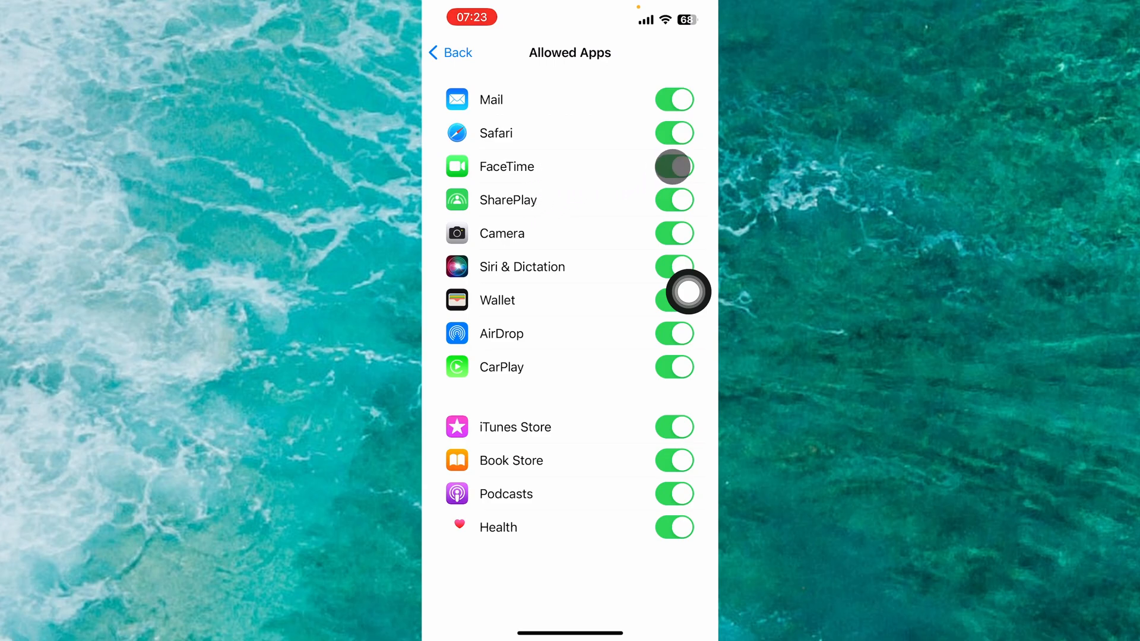
click(675, 166)
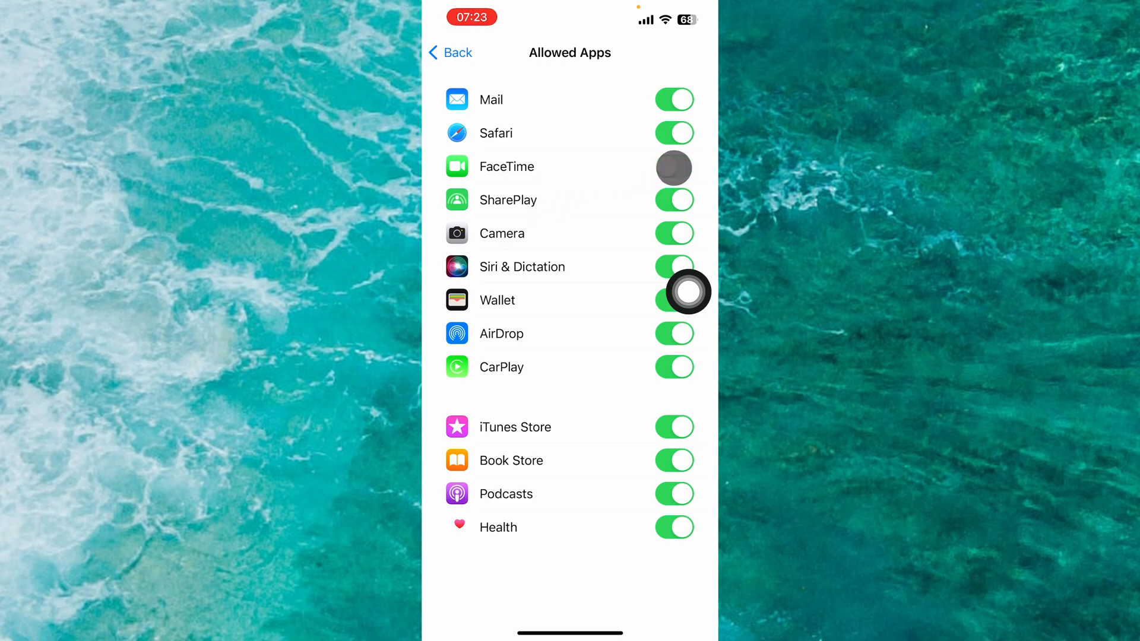
click(672, 166)
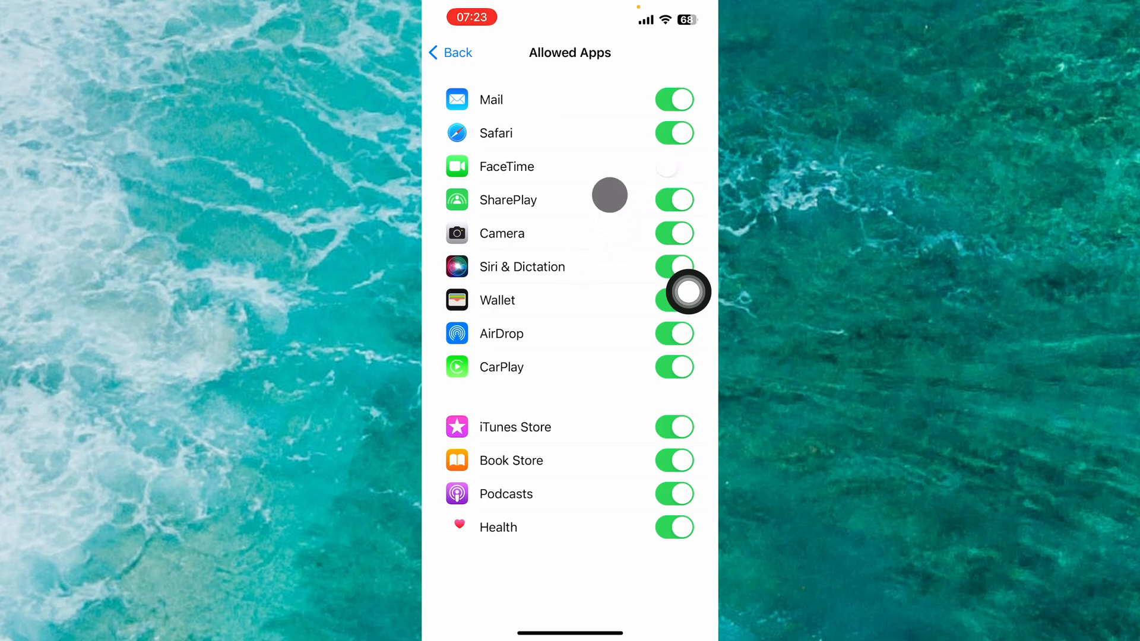
click(450, 52)
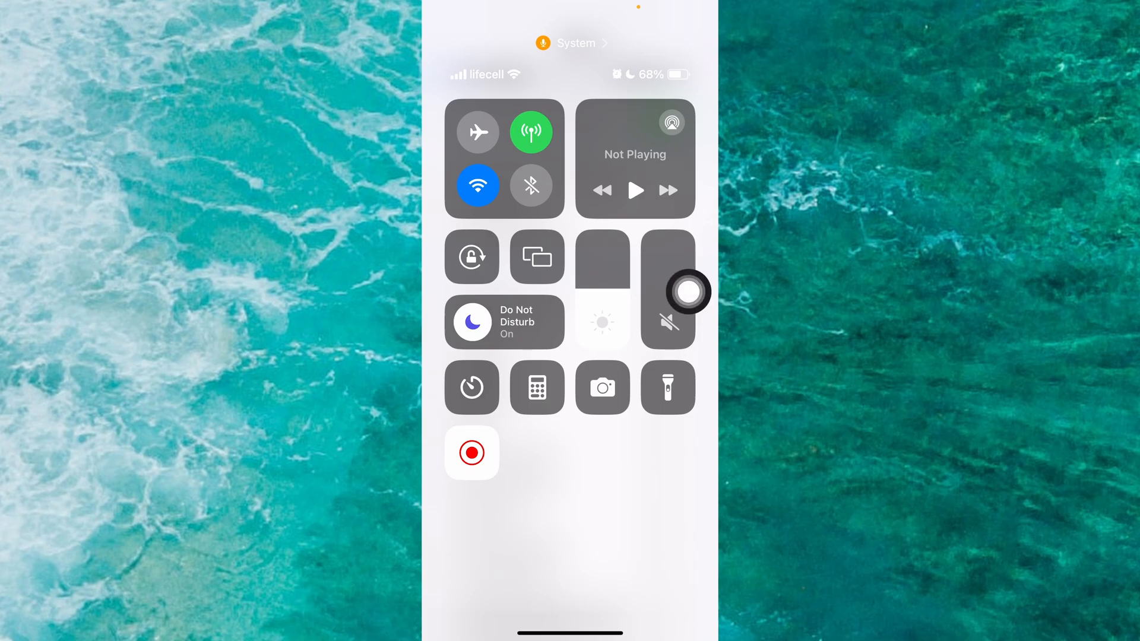
Enable Airplane Mode from the Control Center airplane toggle
click(478, 131)
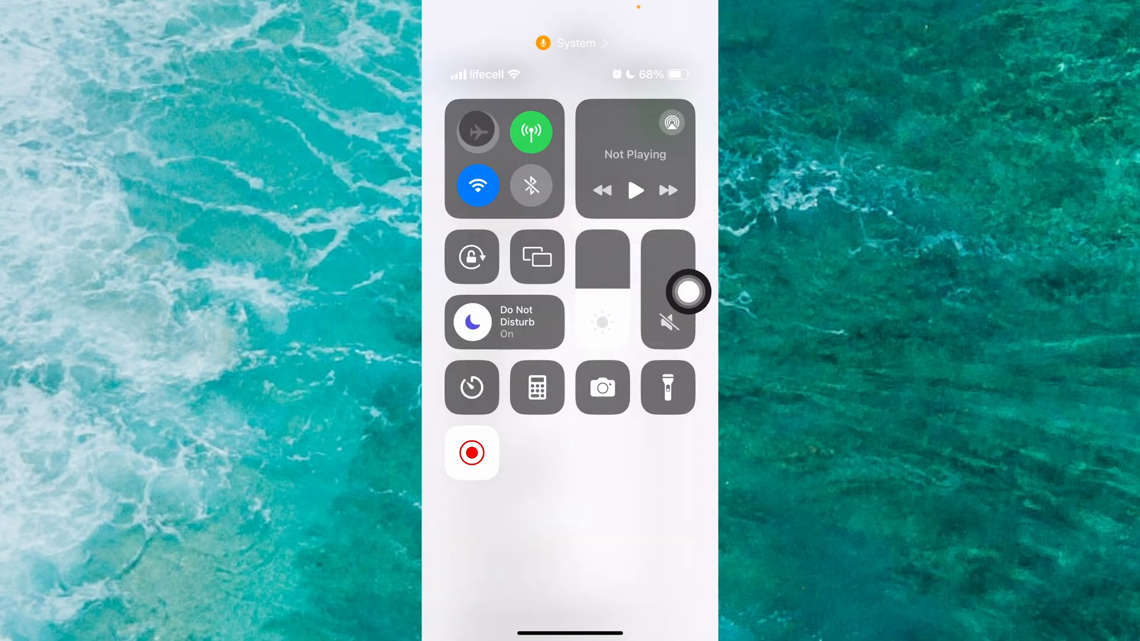
click(478, 132)
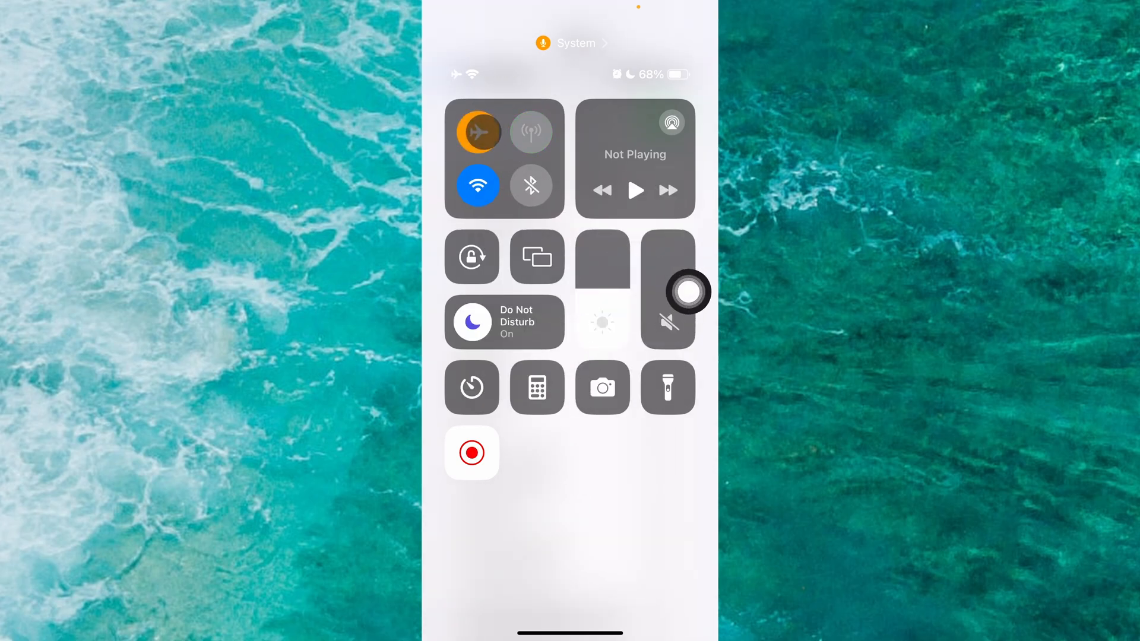
click(477, 132)
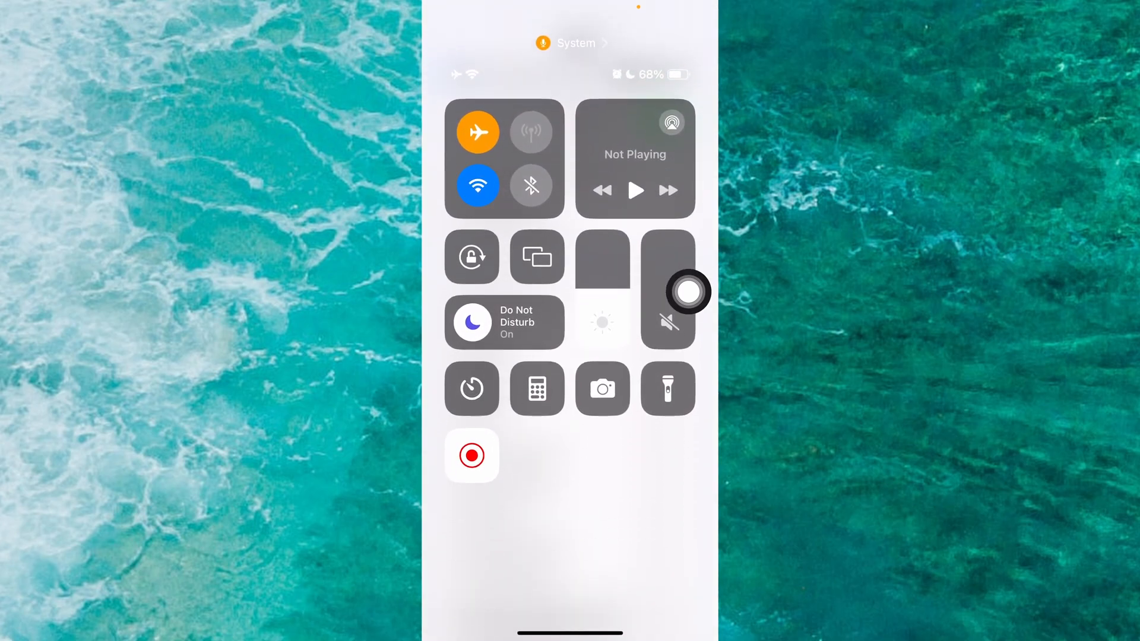
Disable Airplane Mode again so cellular data comes back
click(477, 132)
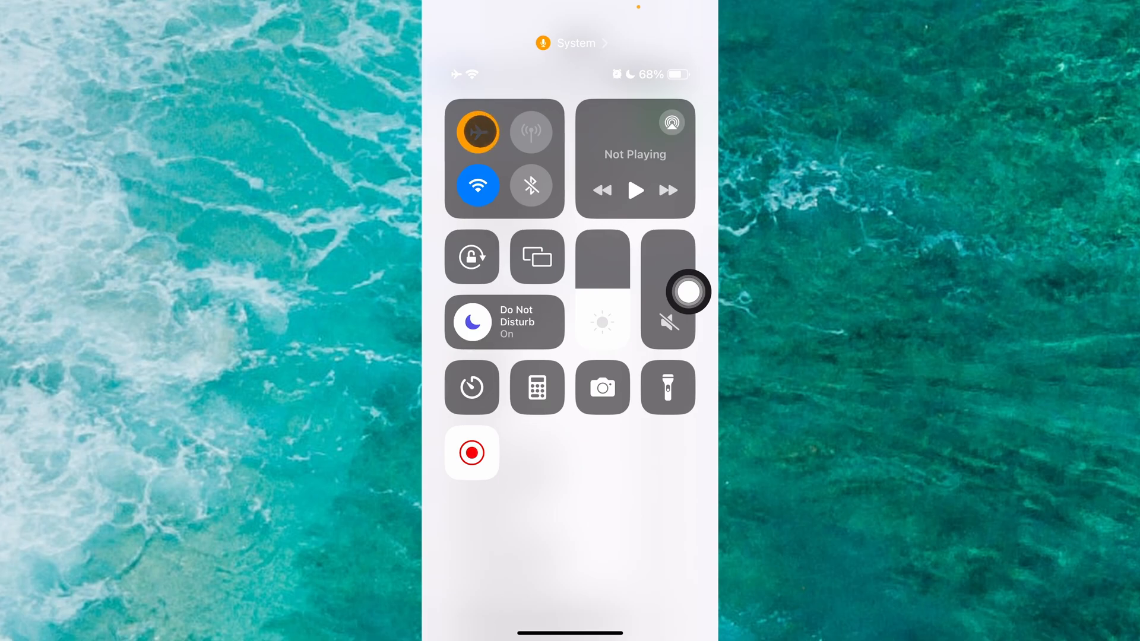
click(479, 132)
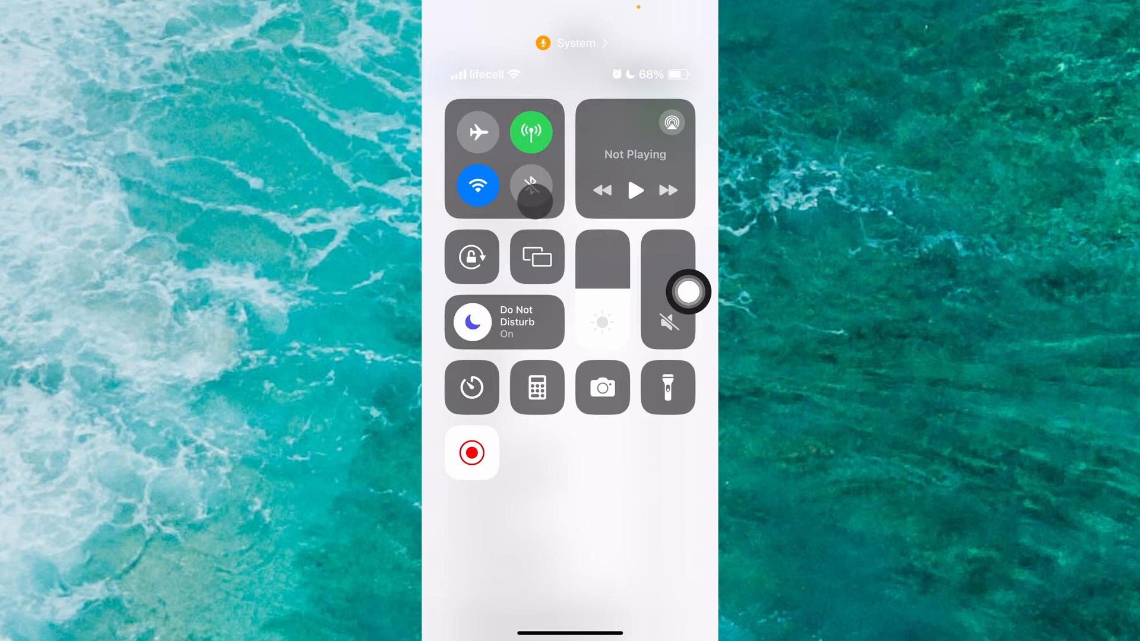
click(531, 185)
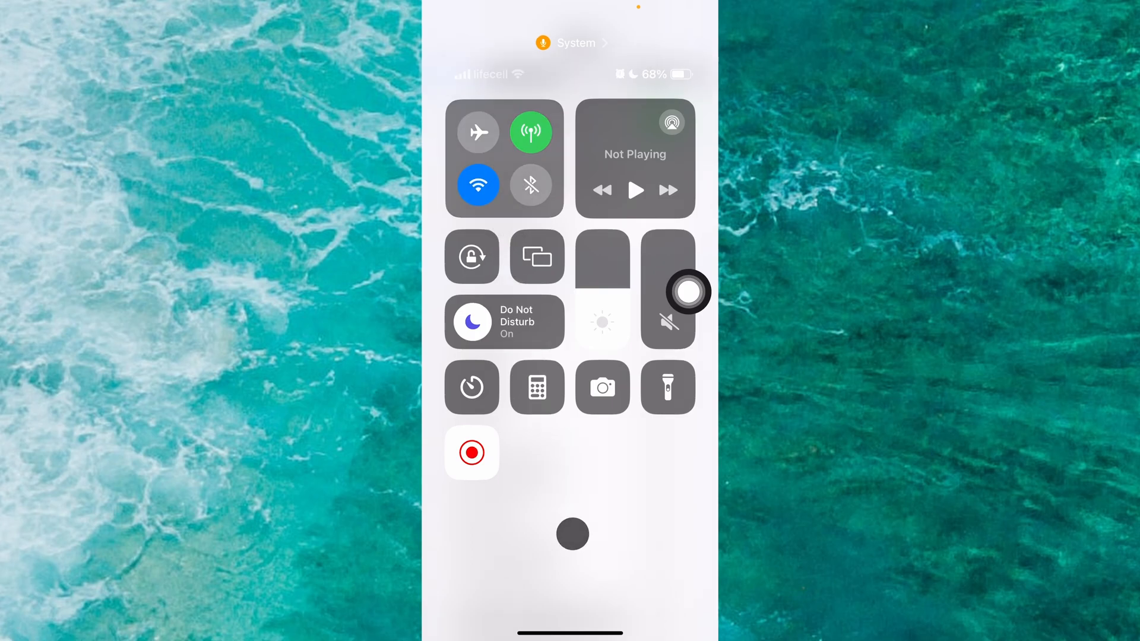